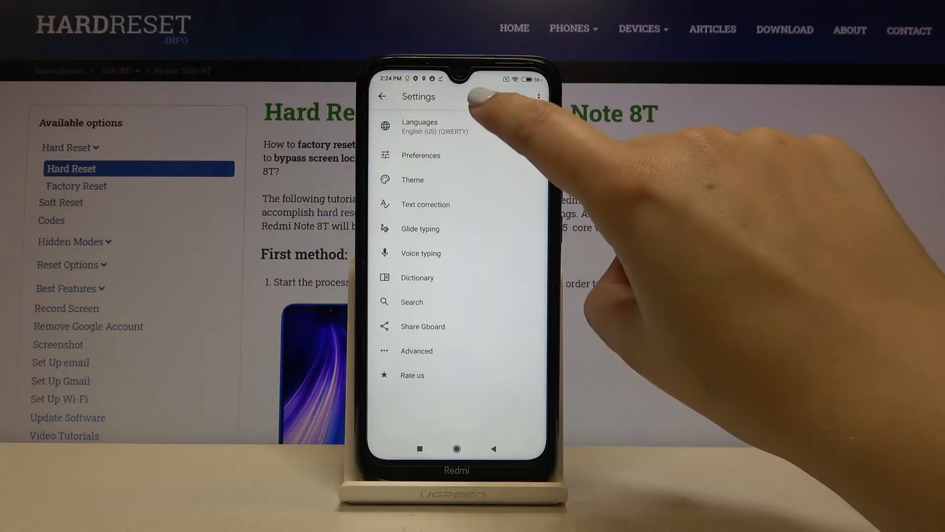
# - Add the Assyrian (Iraq) keyboard to Gboard's languages next to English (US)
pyautogui.click(419, 126)
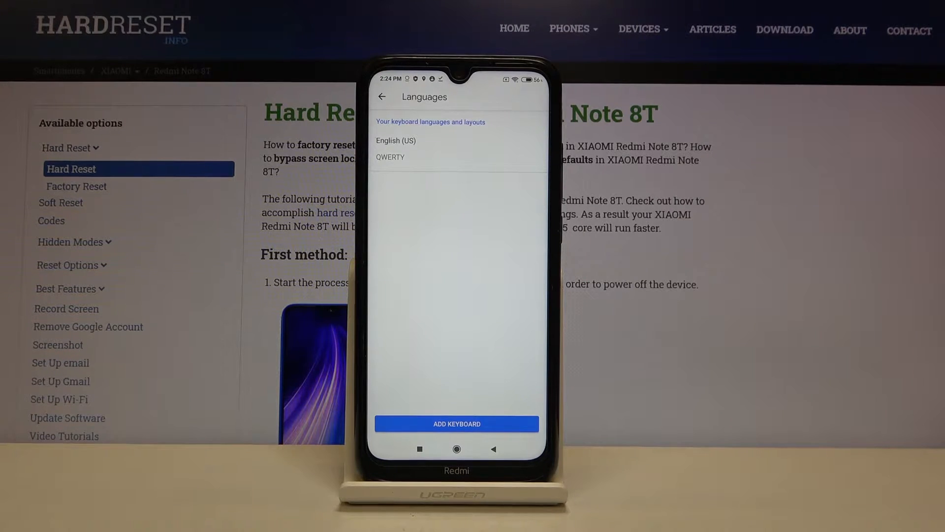
pyautogui.click(458, 423)
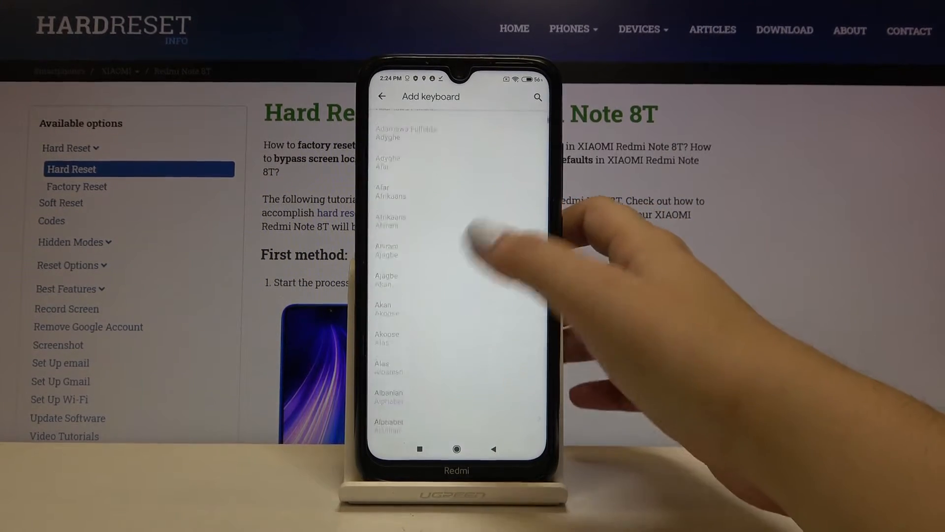
pyautogui.scroll(-3)
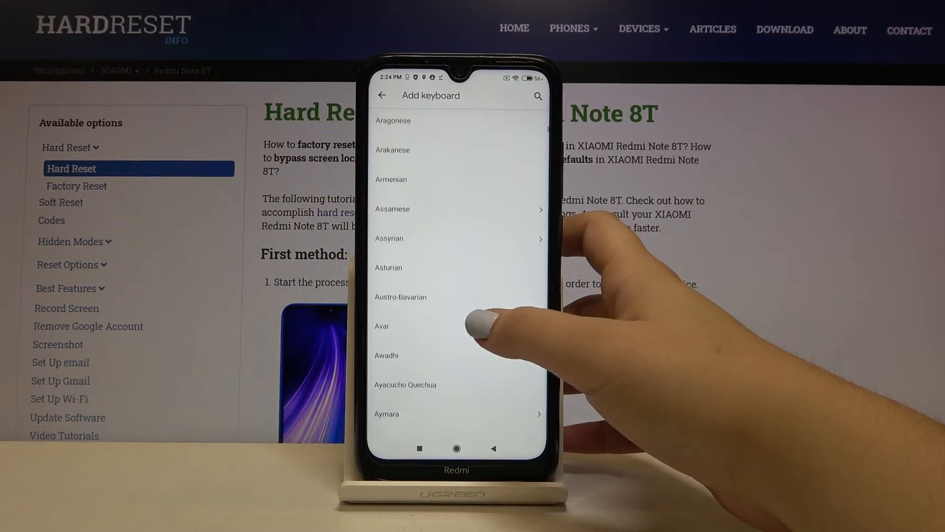
pyautogui.click(408, 238)
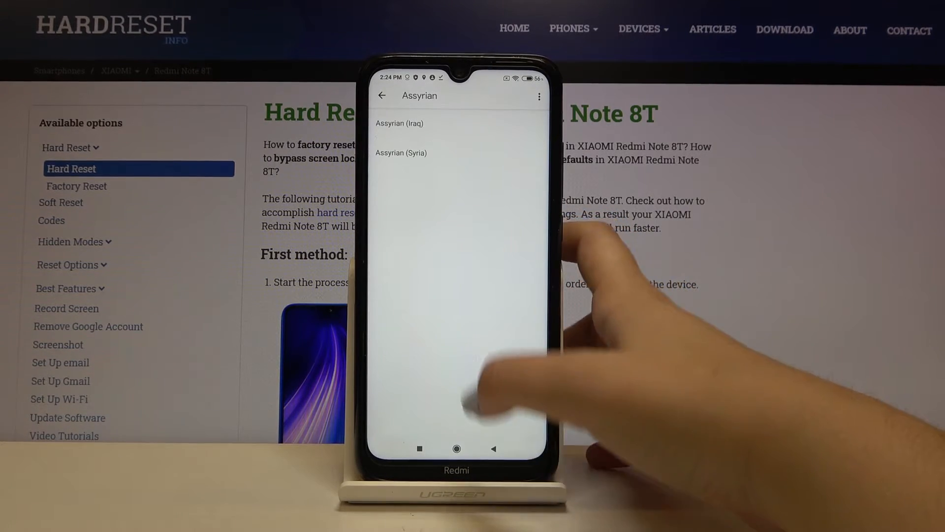
pyautogui.click(400, 123)
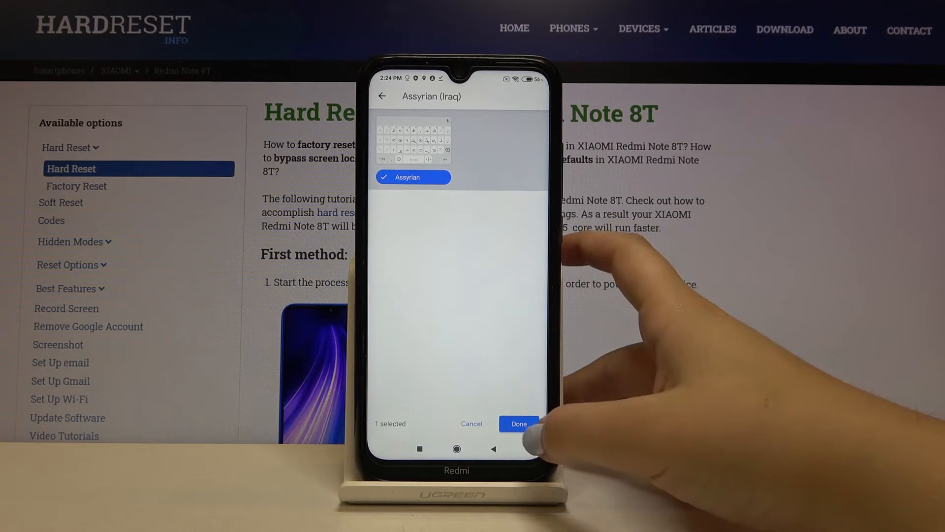
pyautogui.click(519, 424)
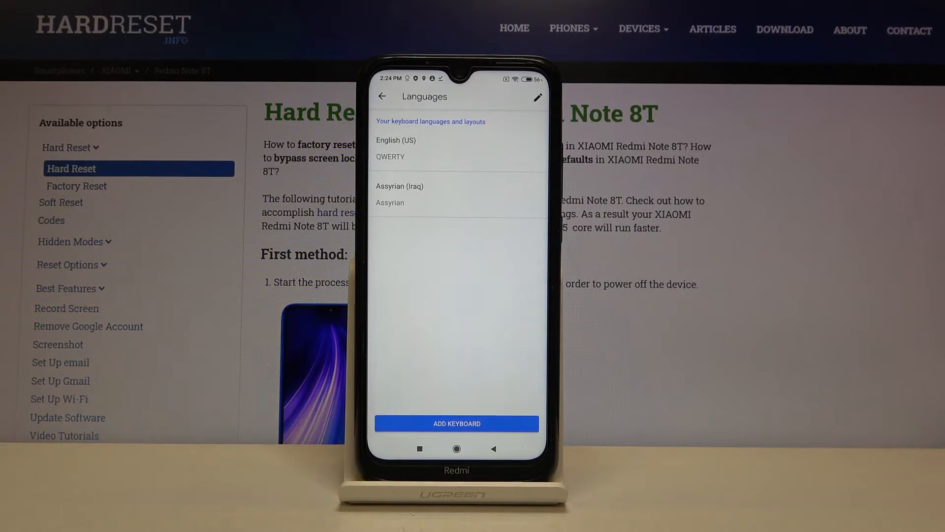
# - Start a new conversation and type 'bhgrg' plus Assyrian letters in the recipient field
pyautogui.click(382, 96)
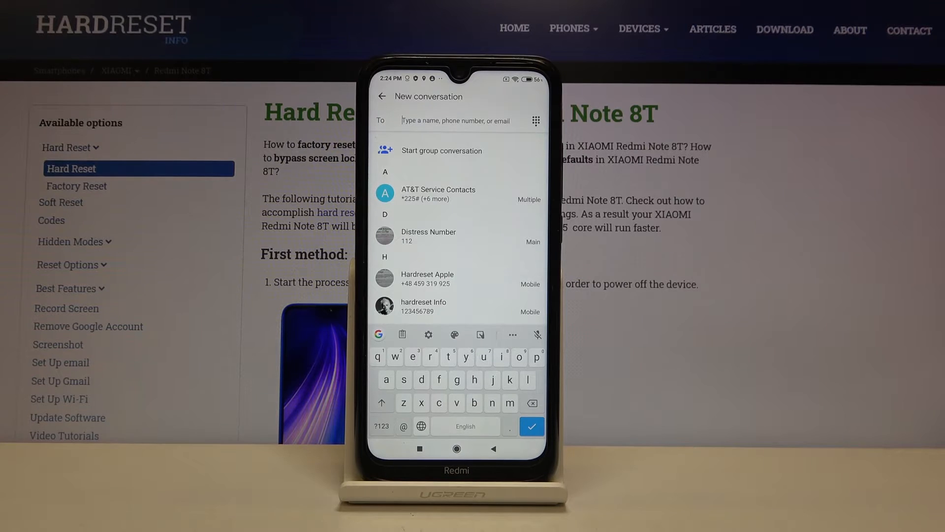
pyautogui.write('bhgrgct')
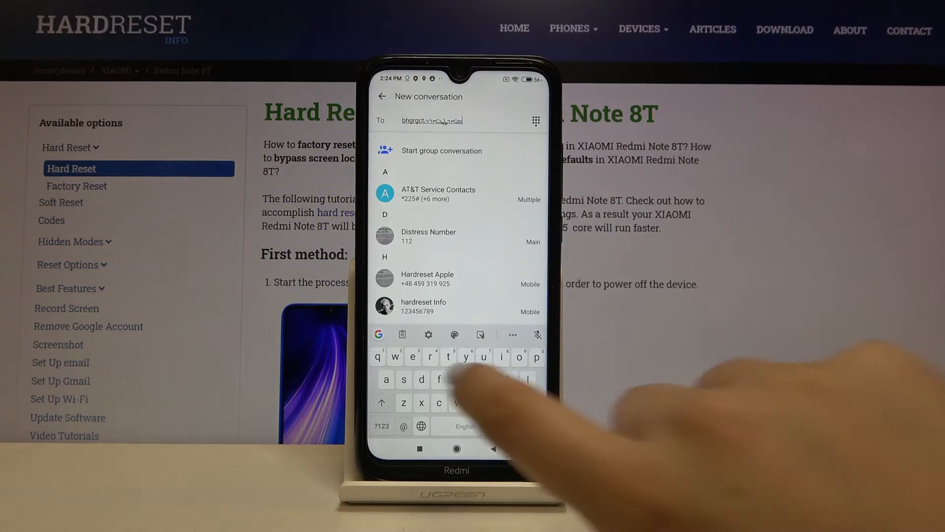
# - Delete the Assyrian (Iraq) keyboard from Gboard Languages, leaving English (US), and return to Settings
pyautogui.click(428, 335)
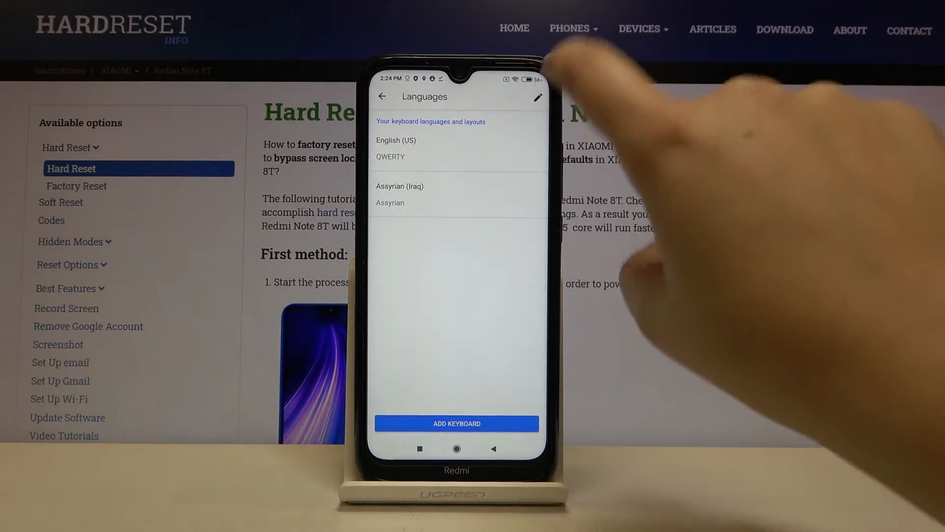
pyautogui.click(537, 97)
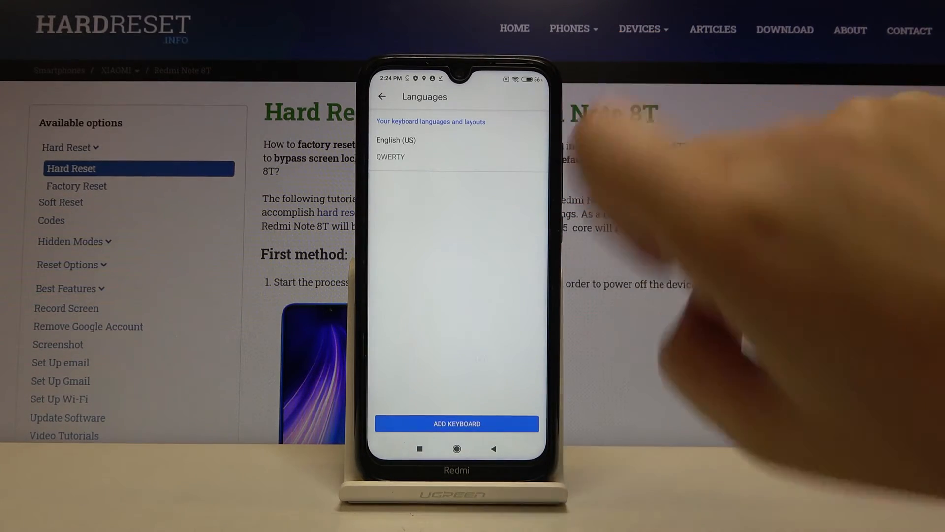
pyautogui.click(382, 96)
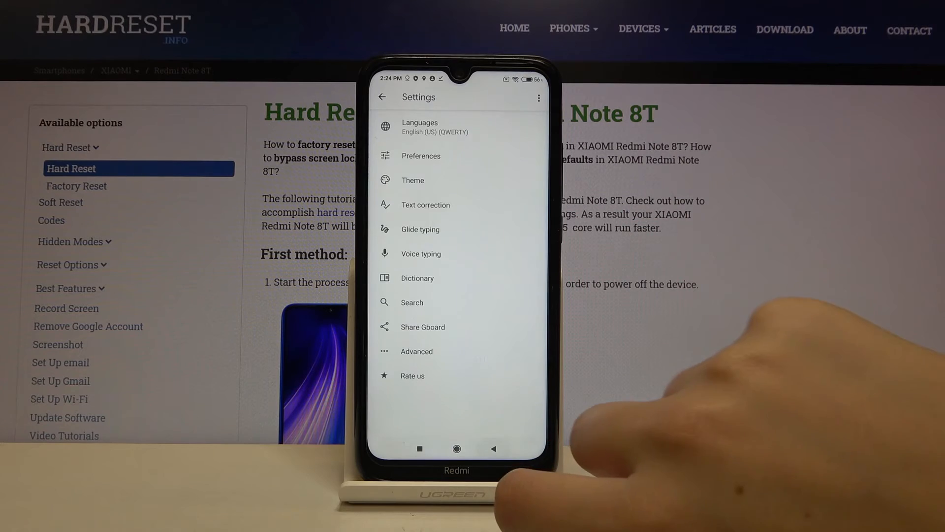